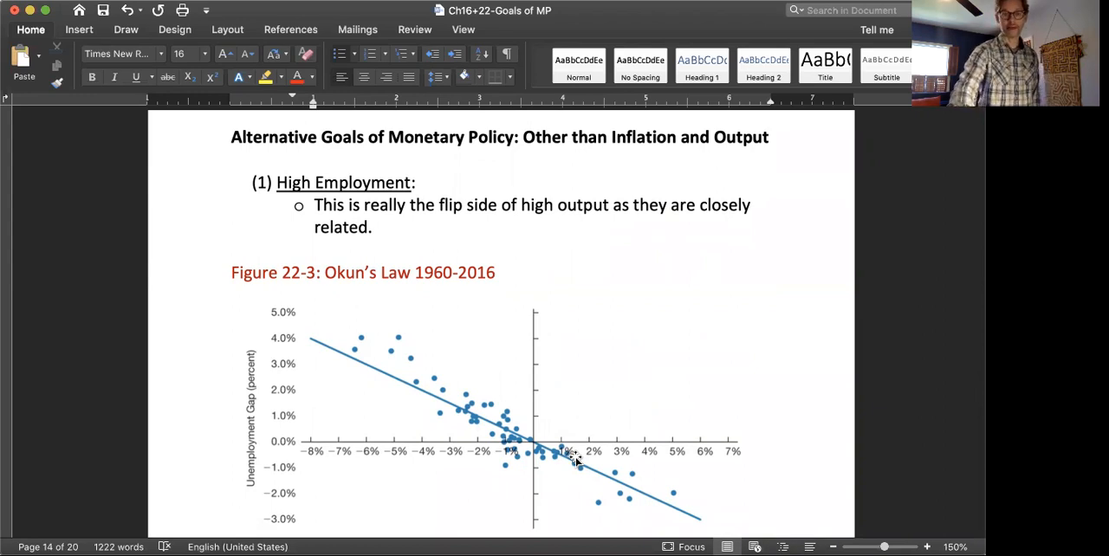
pyautogui.scroll(-3)
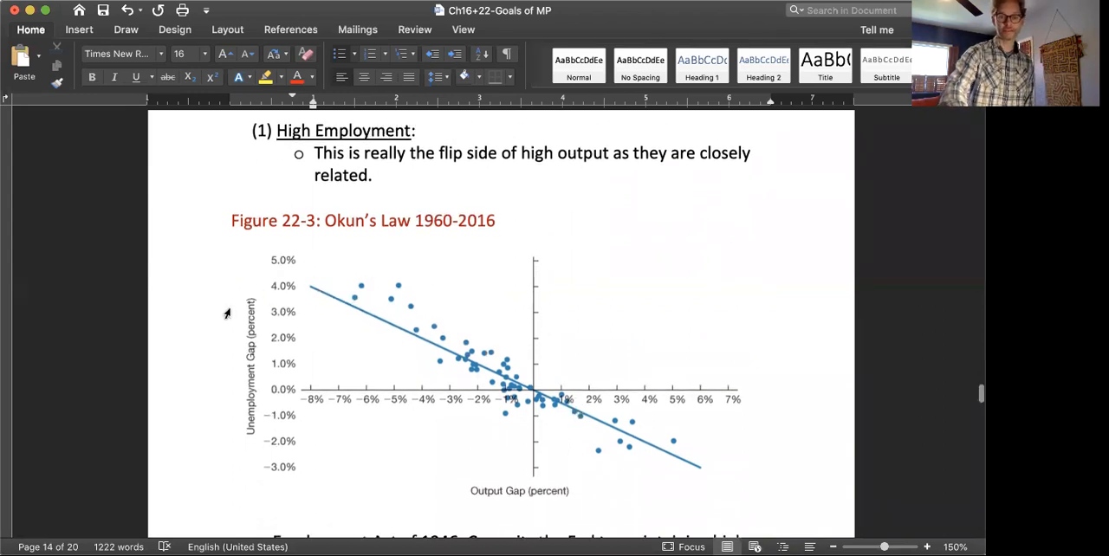
pyautogui.moveTo(243, 394)
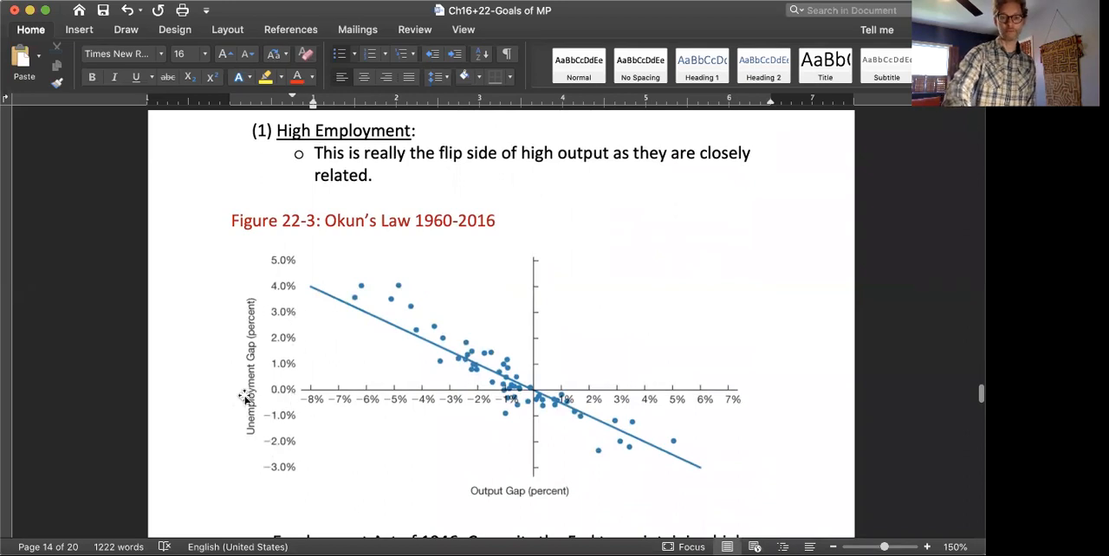
pyautogui.moveTo(537, 490)
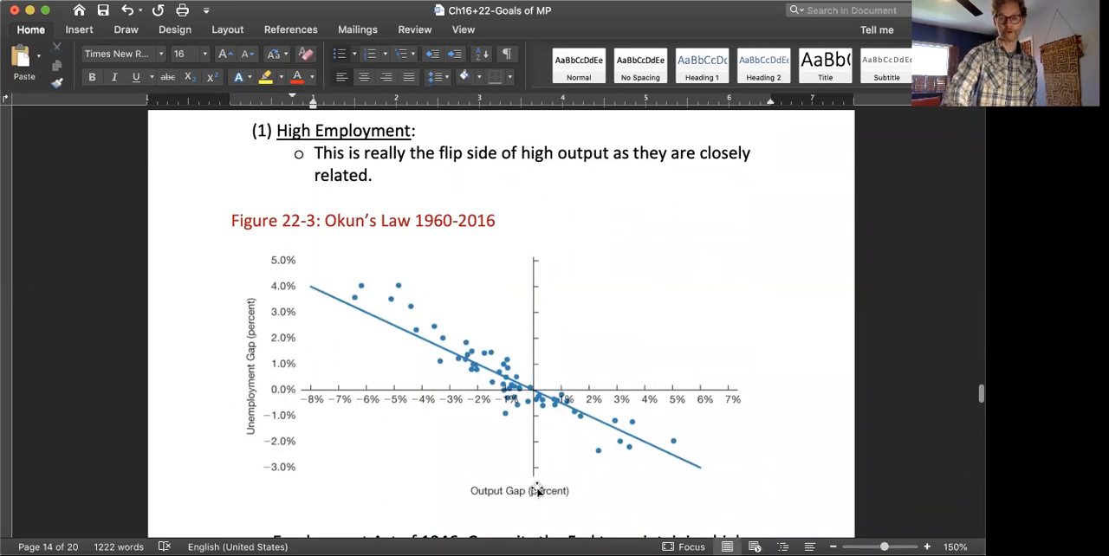
pyautogui.moveTo(397, 337)
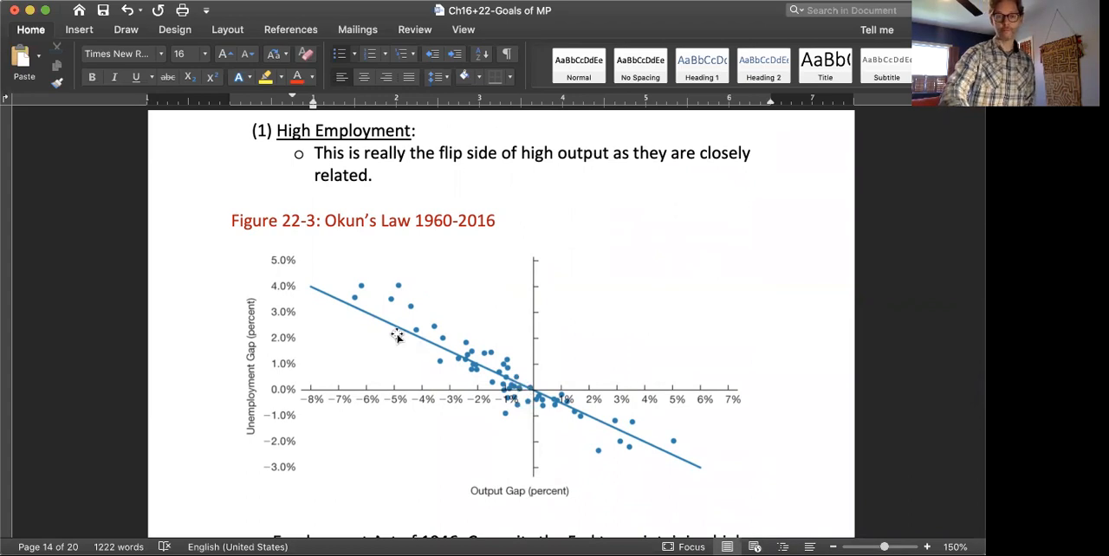
pyautogui.moveTo(240, 303)
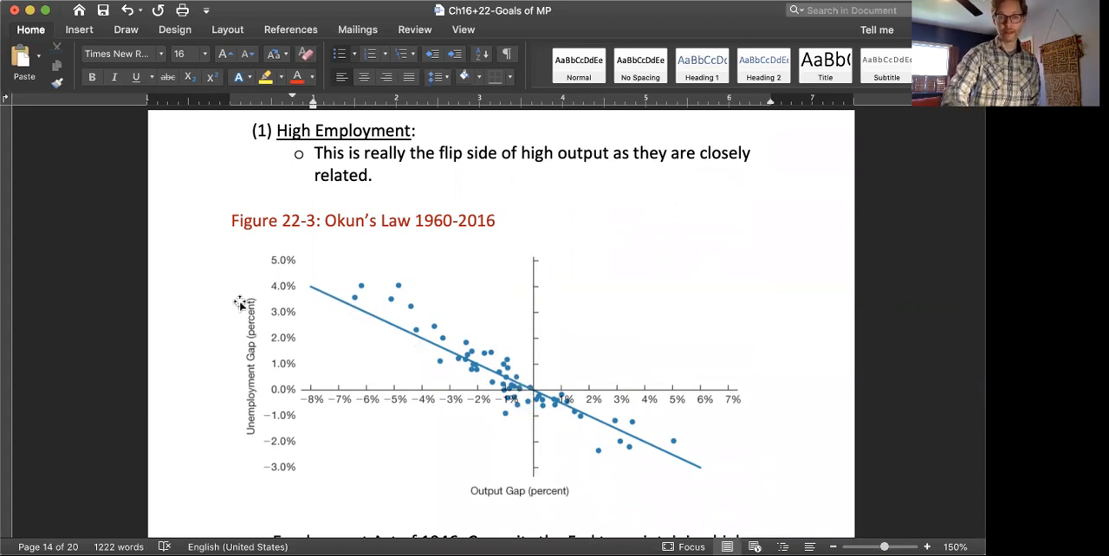
pyautogui.moveTo(551, 404)
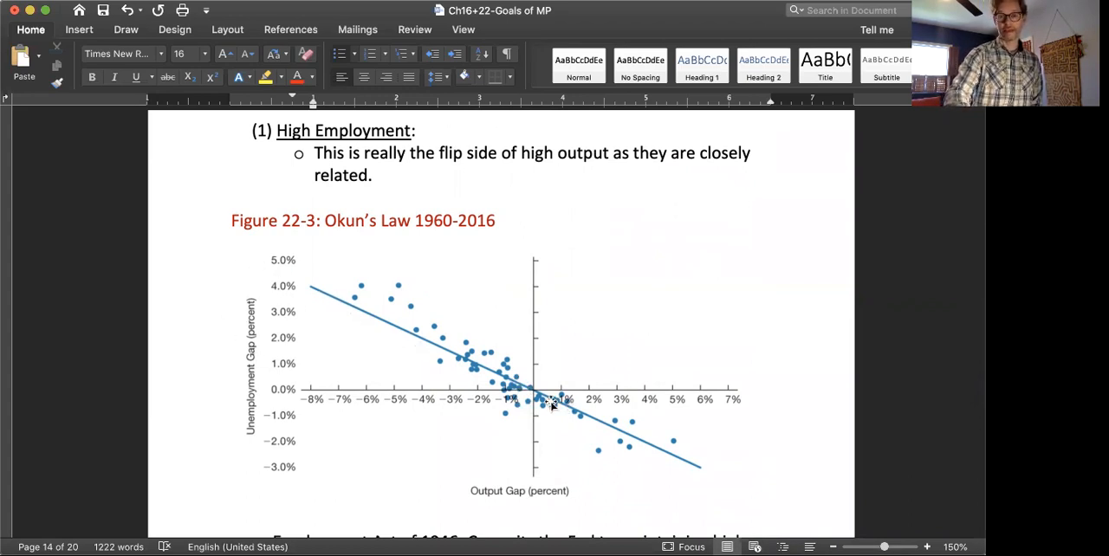
pyautogui.moveTo(597, 434)
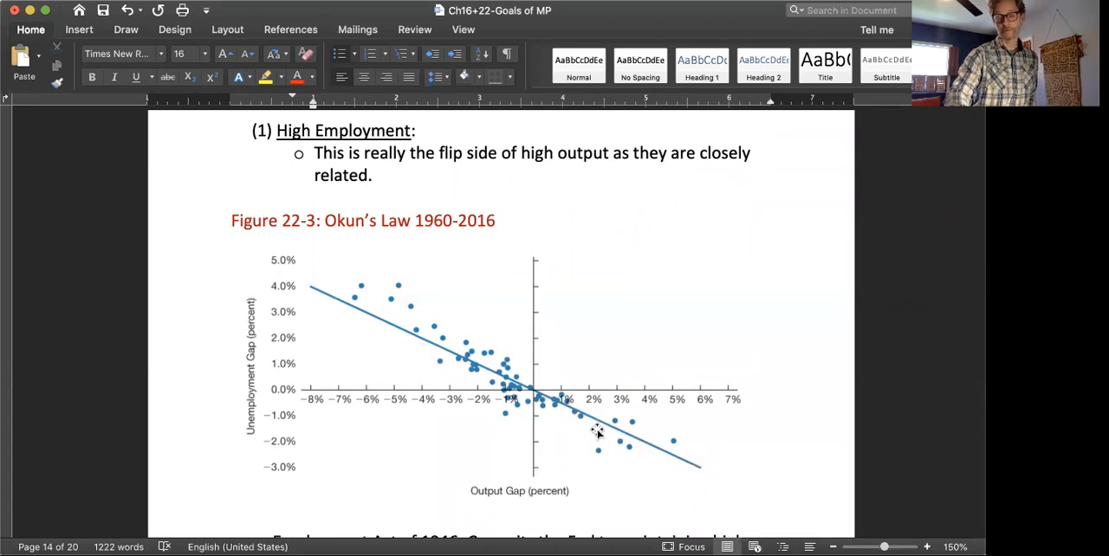
pyautogui.moveTo(684, 442)
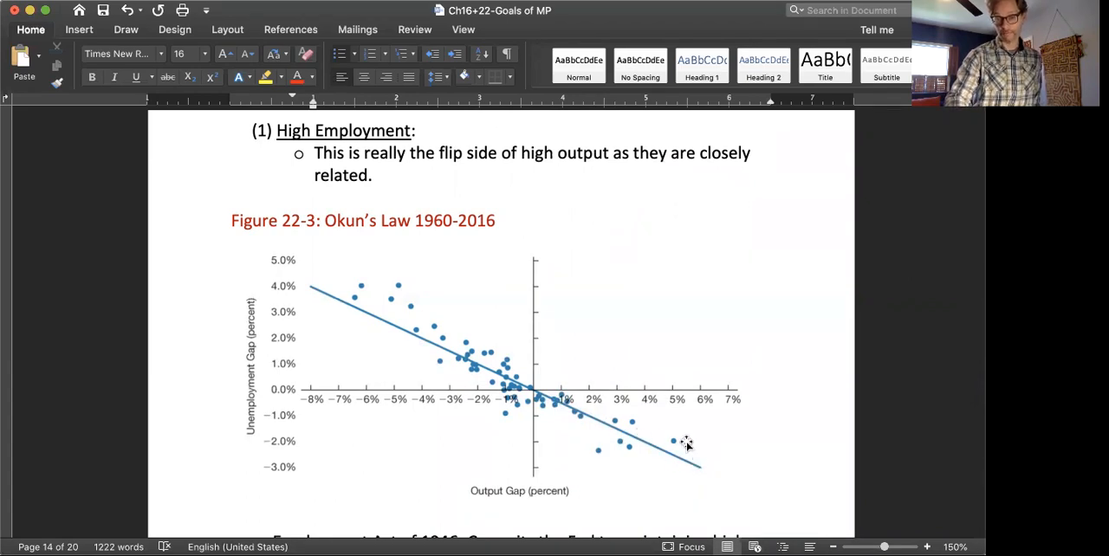
pyautogui.moveTo(706, 474)
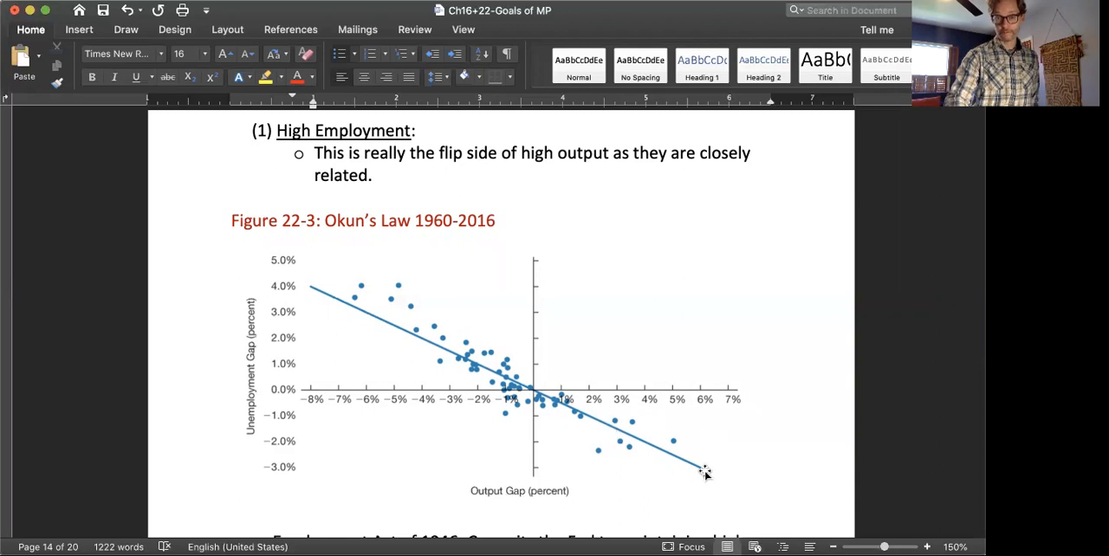
pyautogui.moveTo(652, 464)
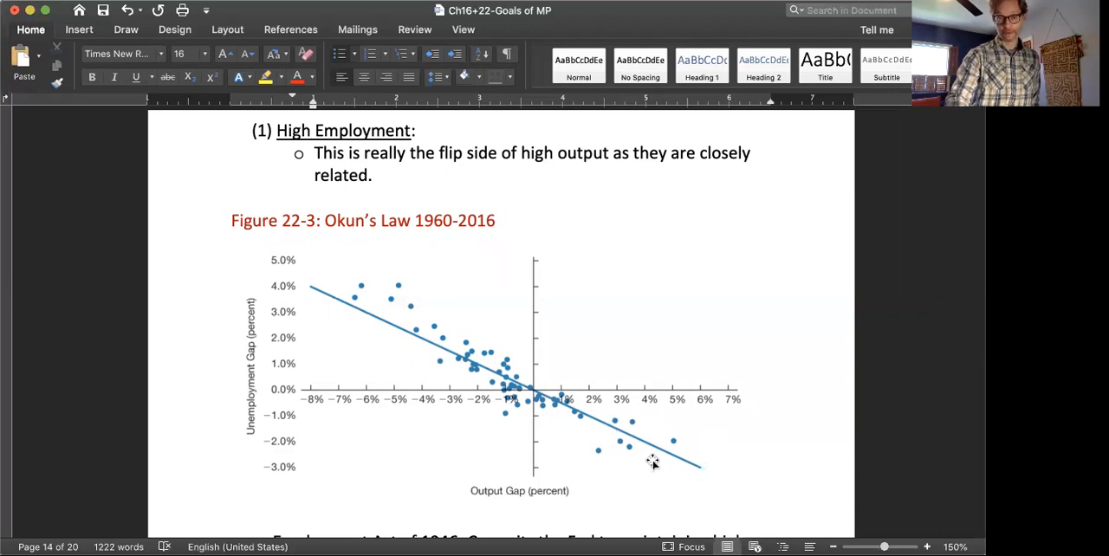
pyautogui.moveTo(554, 407)
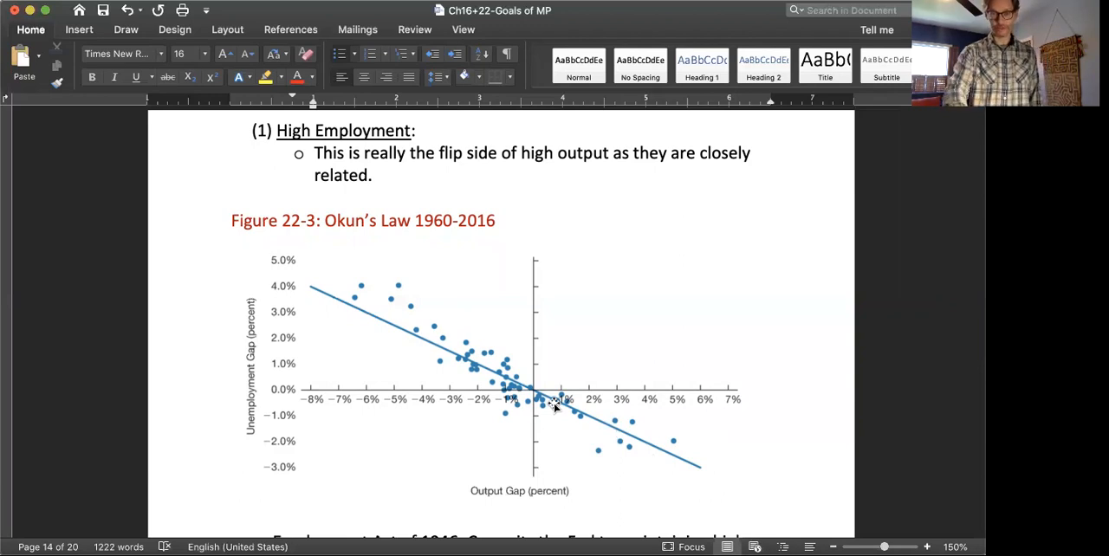
pyautogui.scroll(-3)
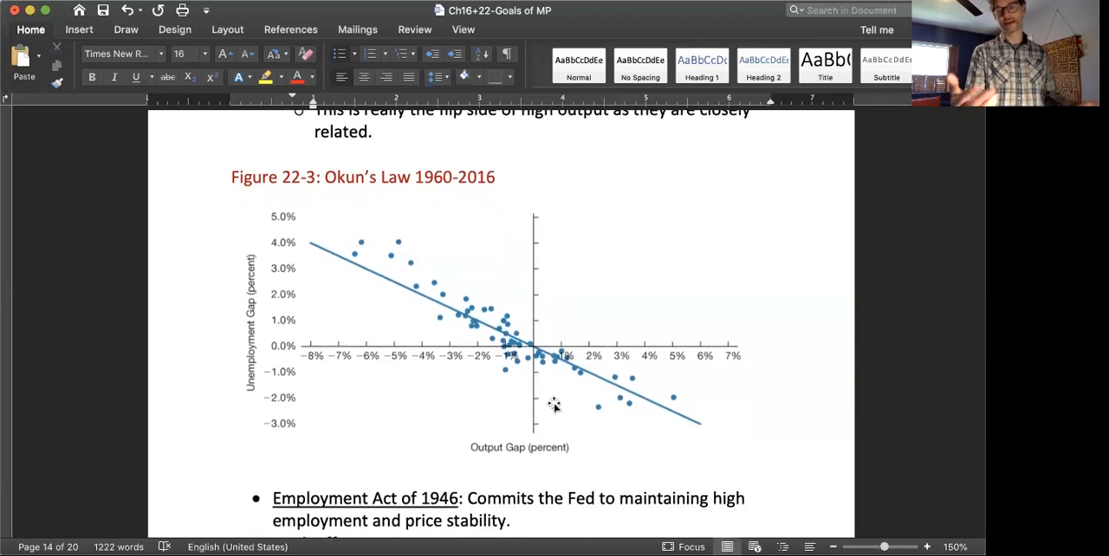
pyautogui.scroll(-3)
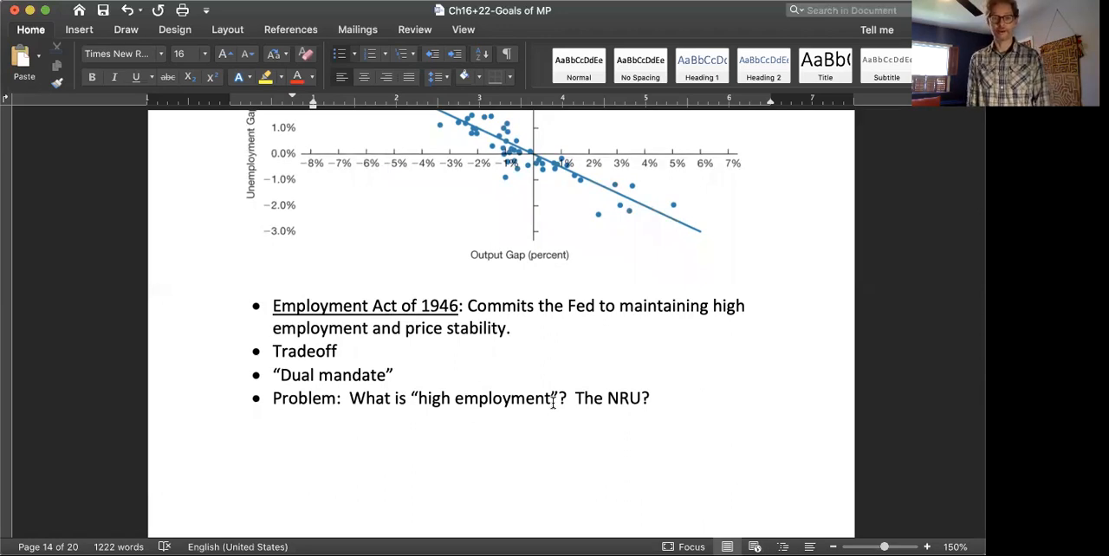
pyautogui.moveTo(554, 407)
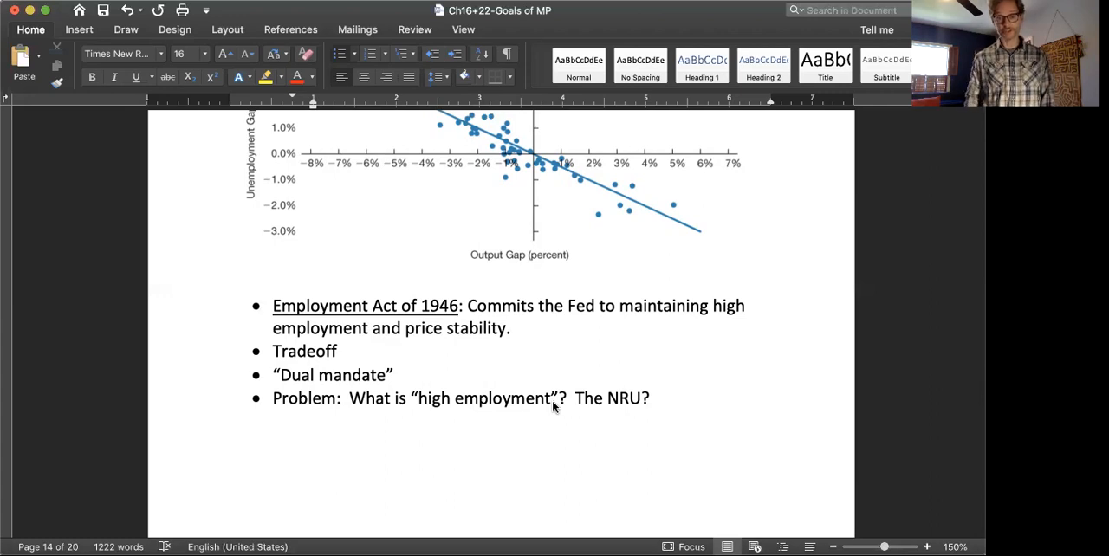
pyautogui.scroll(-3)
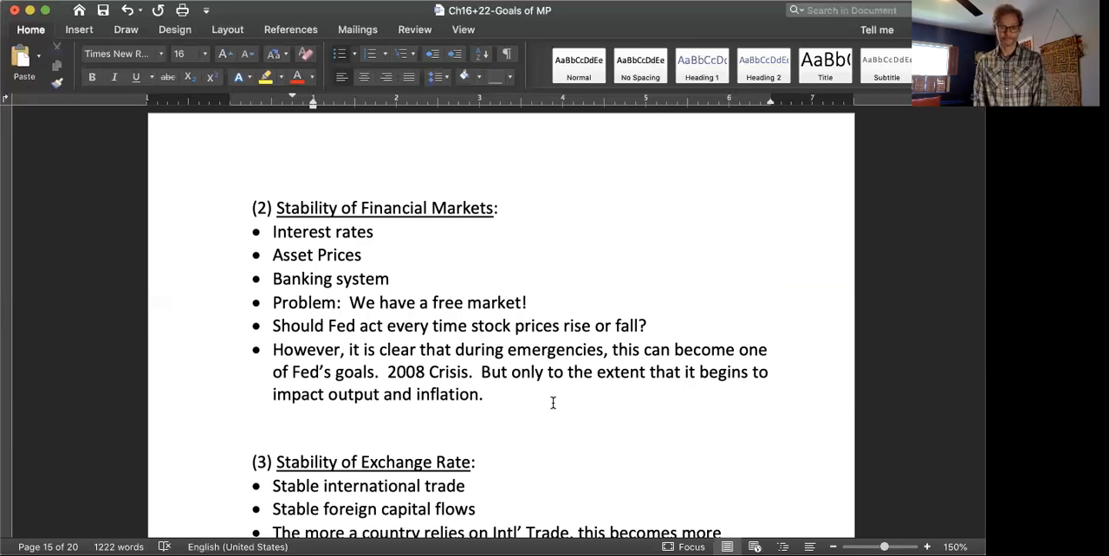
pyautogui.scroll(-3)
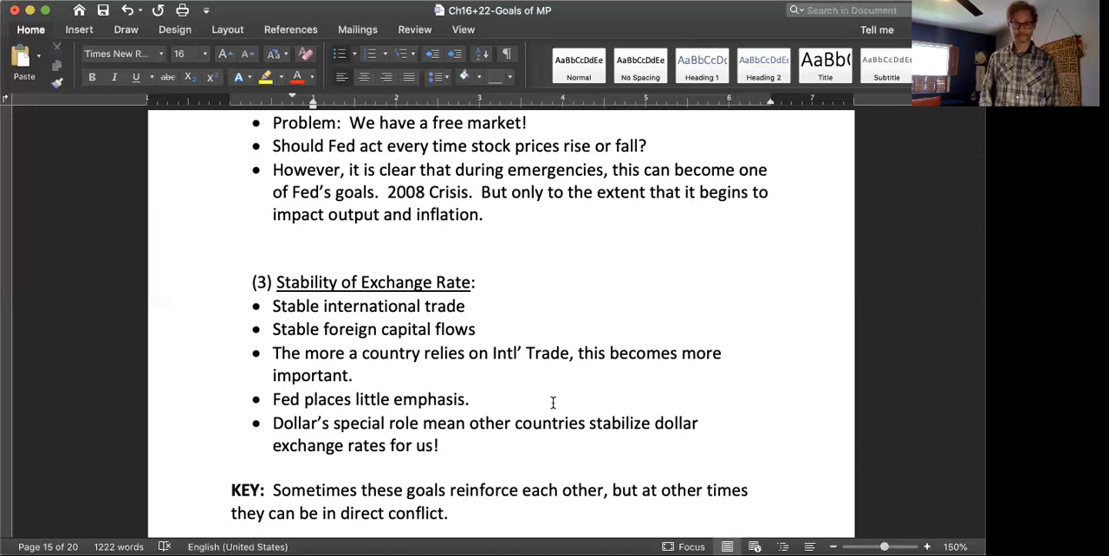
pyautogui.scroll(3)
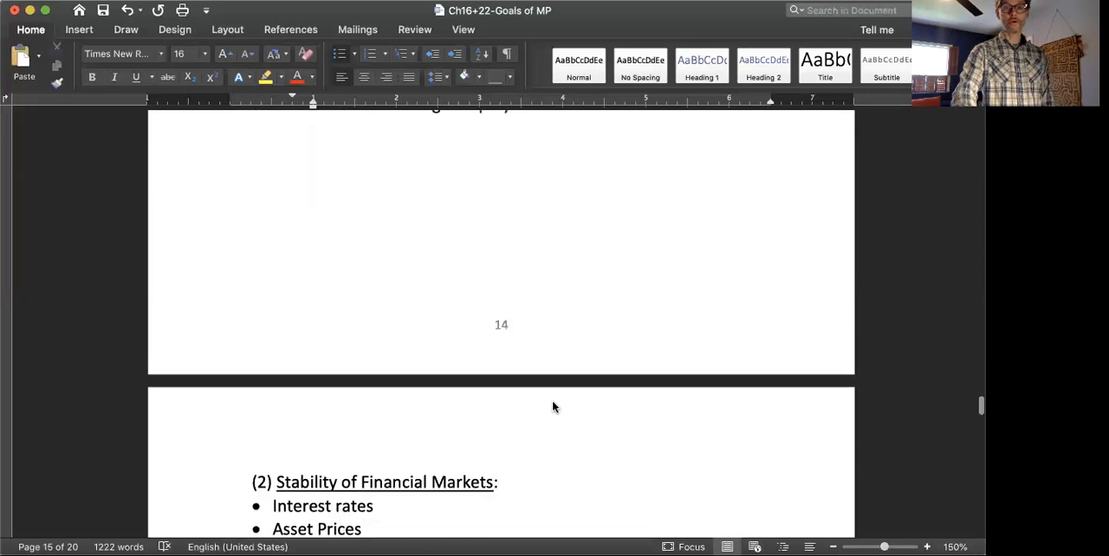
pyautogui.scroll(-3)
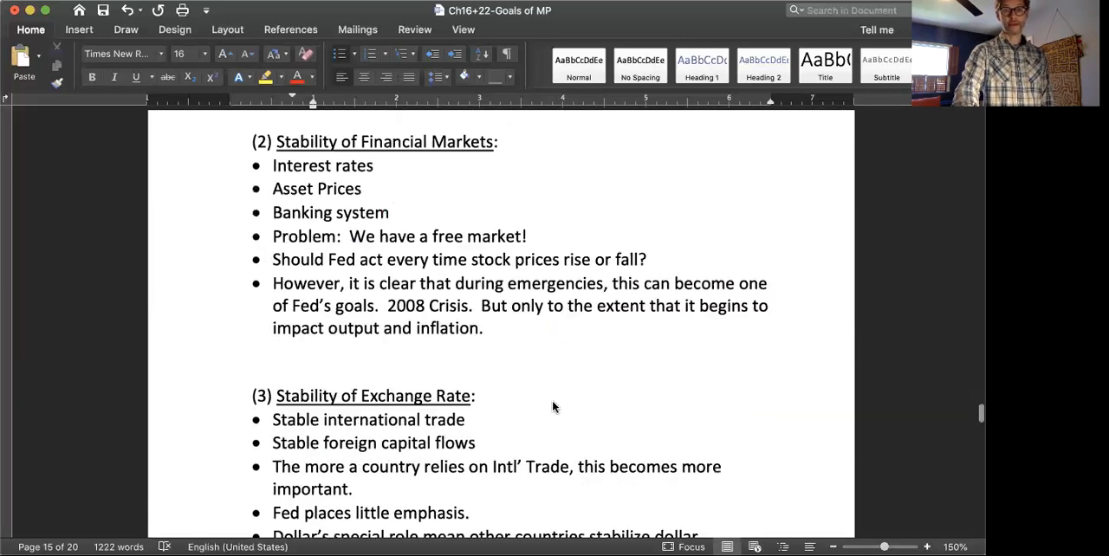
pyautogui.scroll(-3)
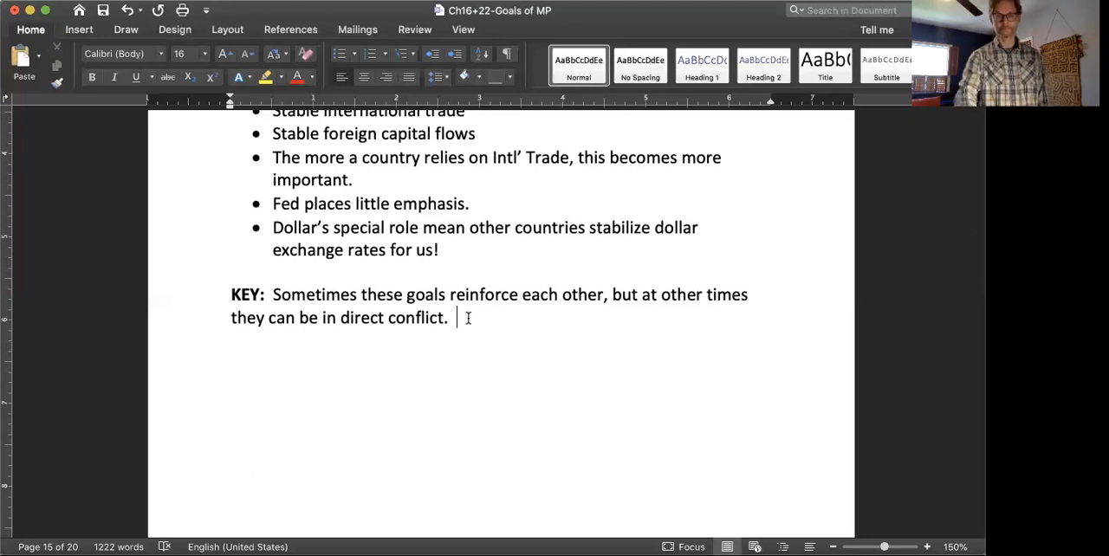
pyautogui.scroll(-3)
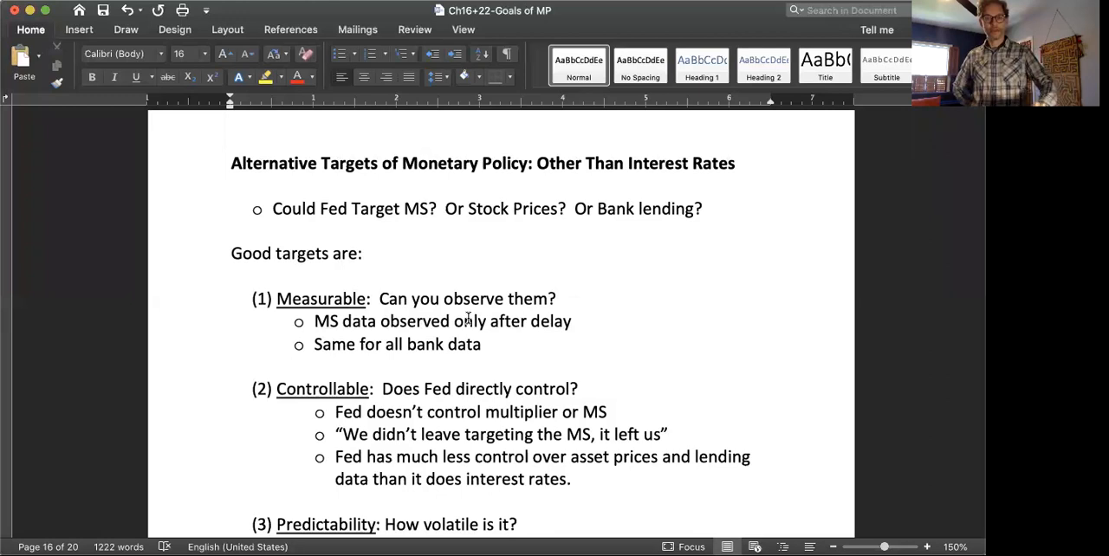
pyautogui.scroll(-3)
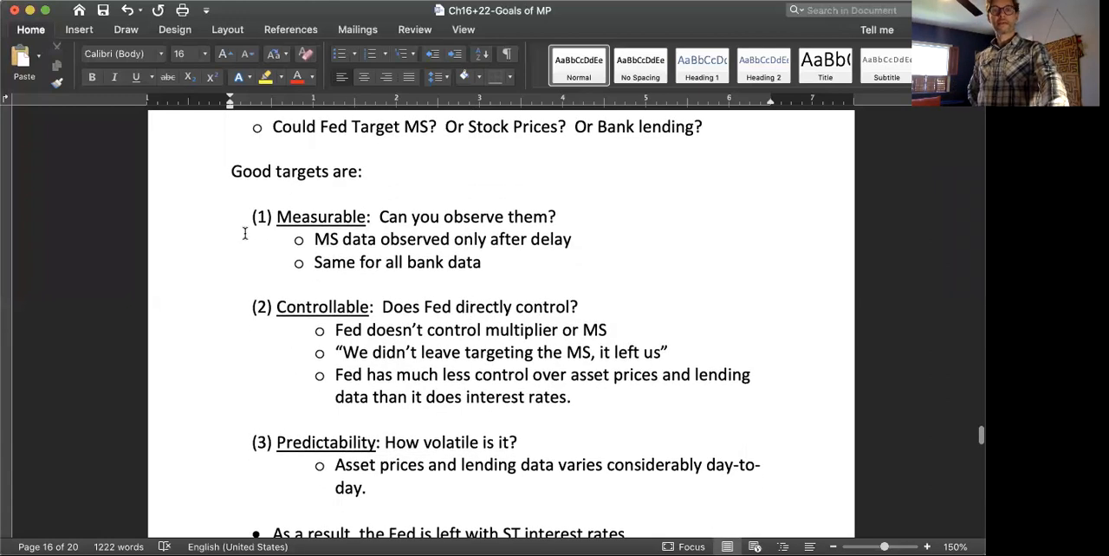
pyautogui.moveTo(210, 173)
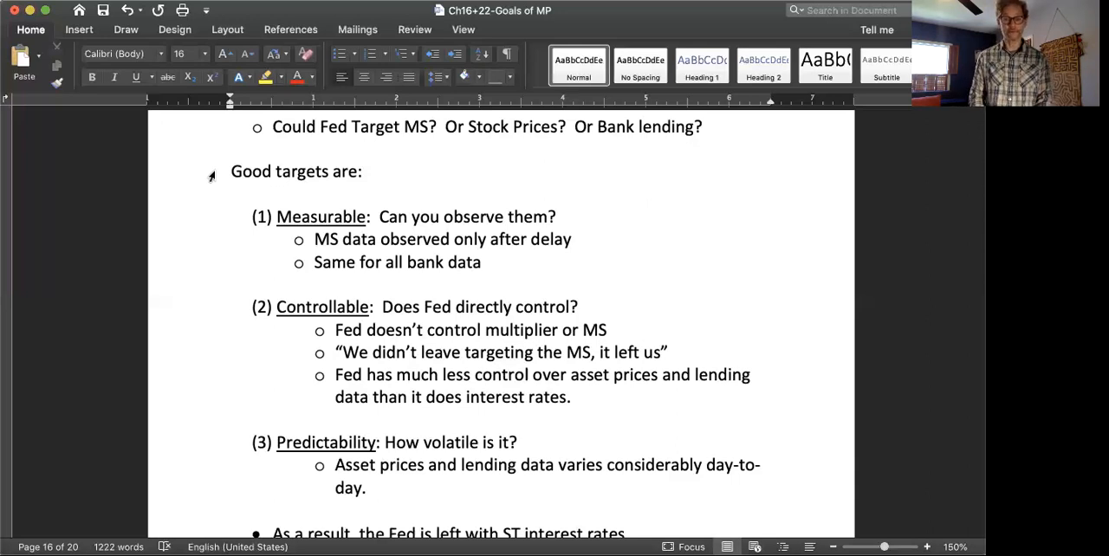
pyautogui.scroll(-3)
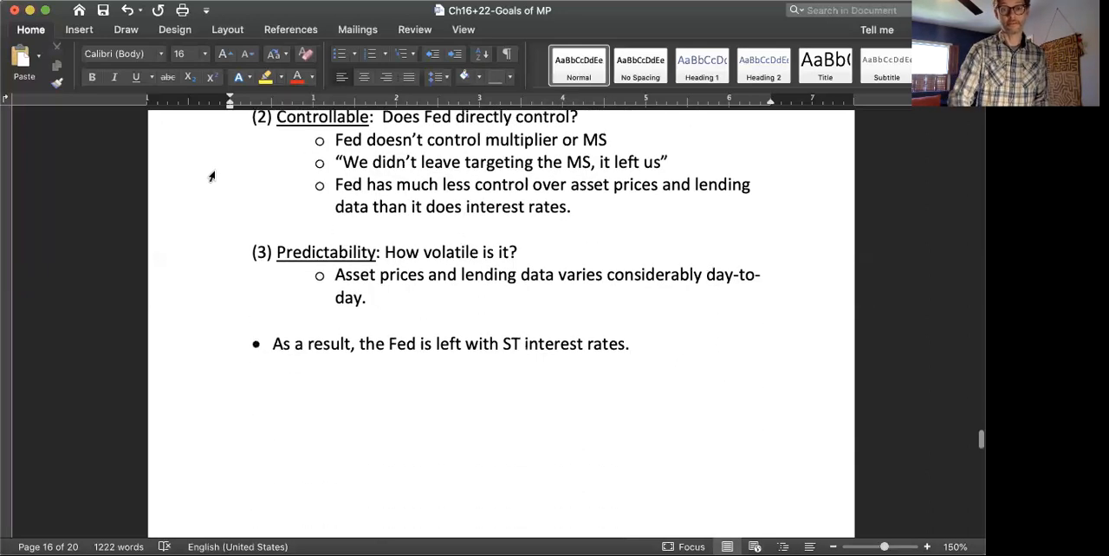